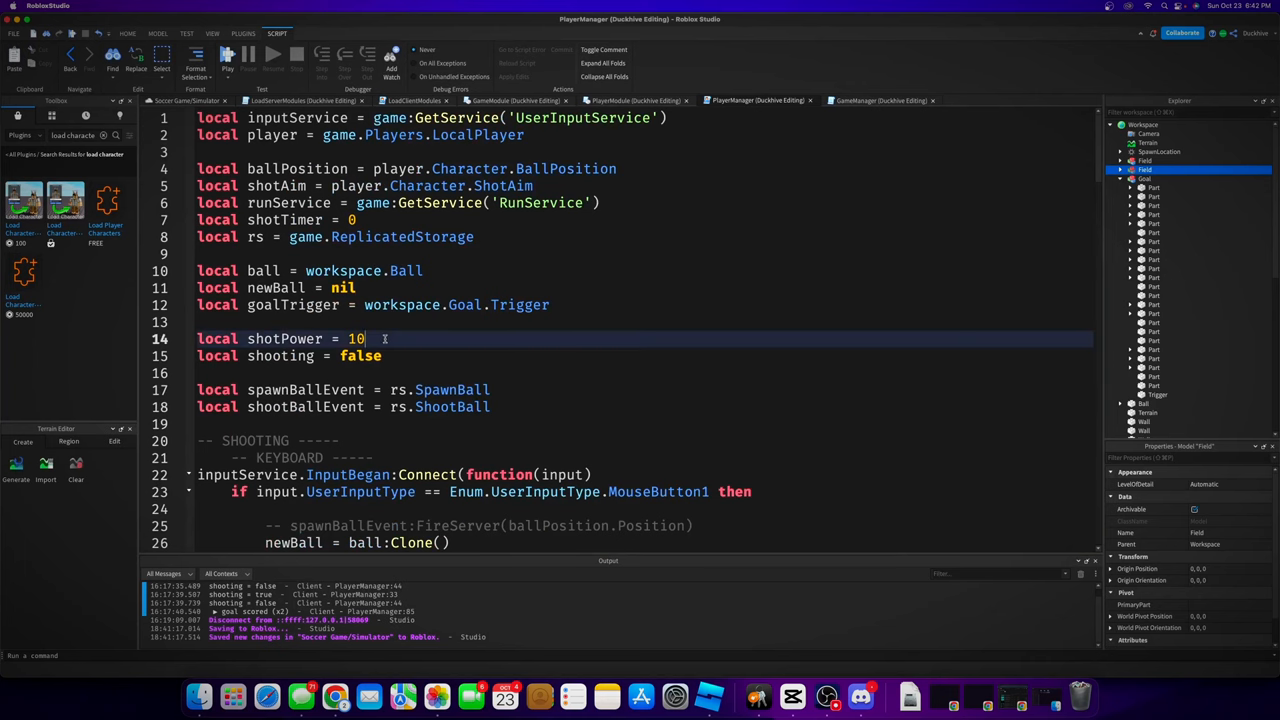
Declare 'local shotAccuracy = 5' on the line beneath shotPower
{"action": "type", "text": "local"}
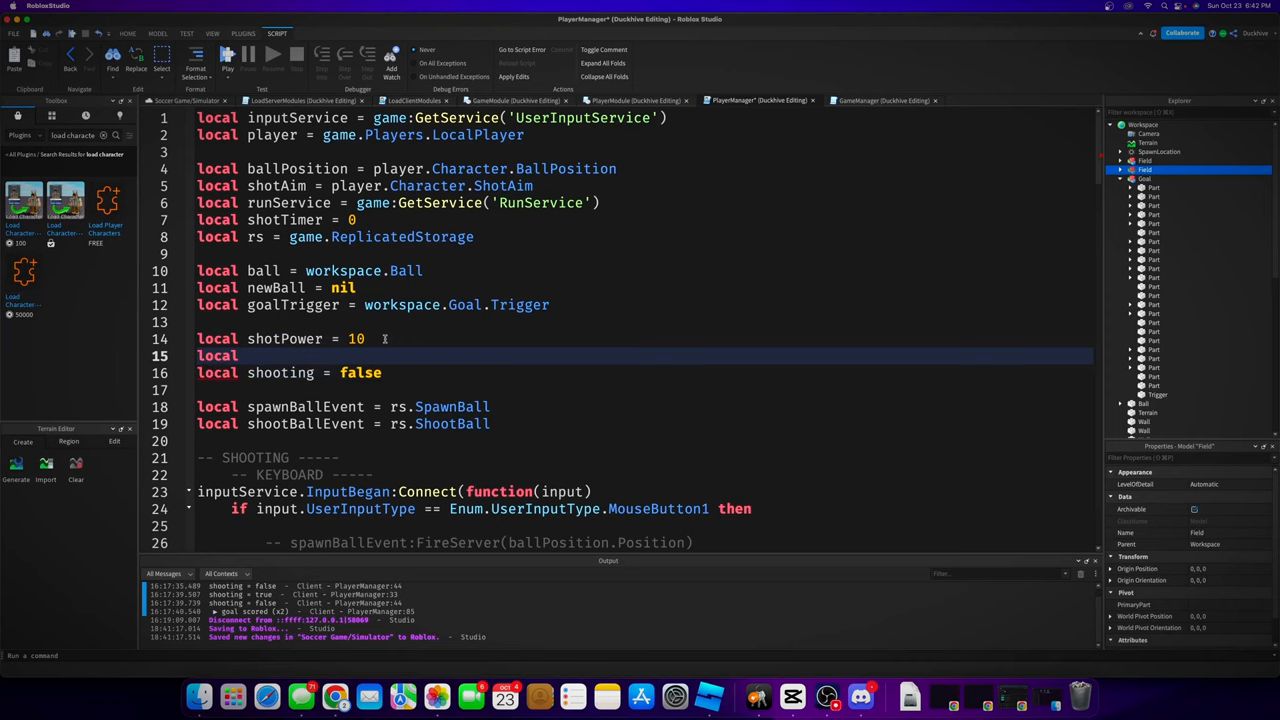
{"action": "type", "text": "shotA"}
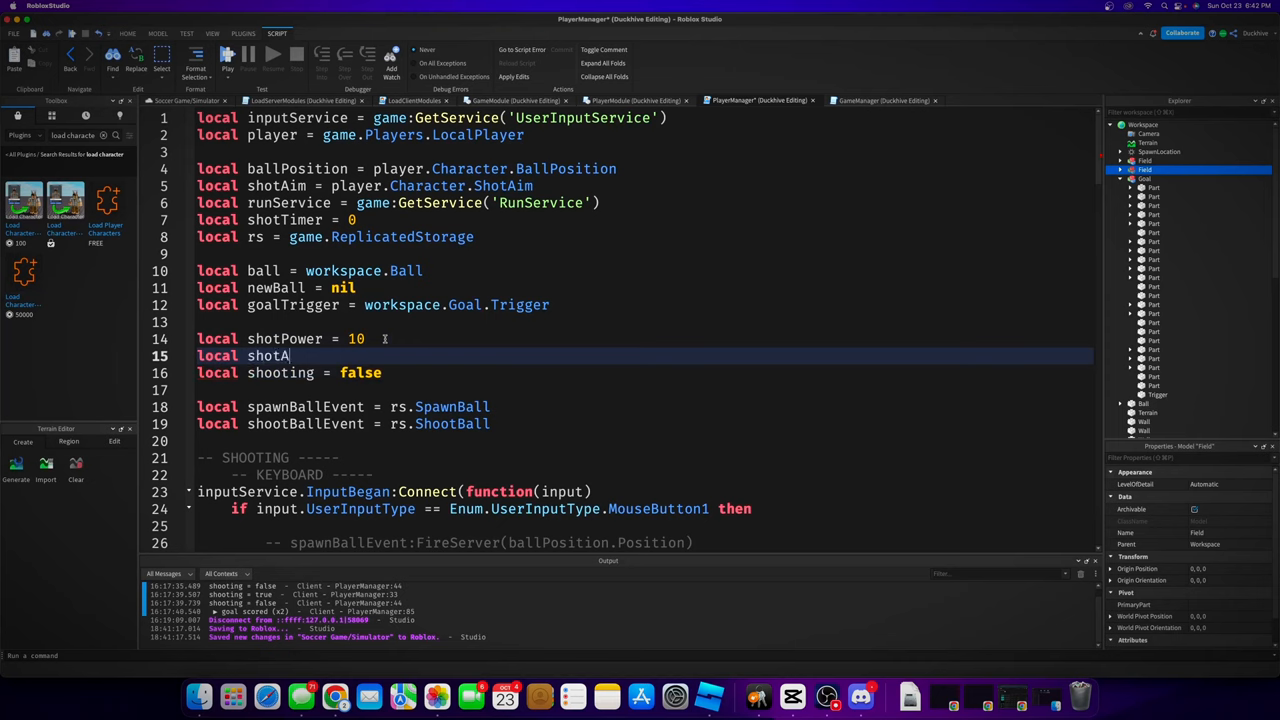
{"action": "type", "text": "ccuracy ="}
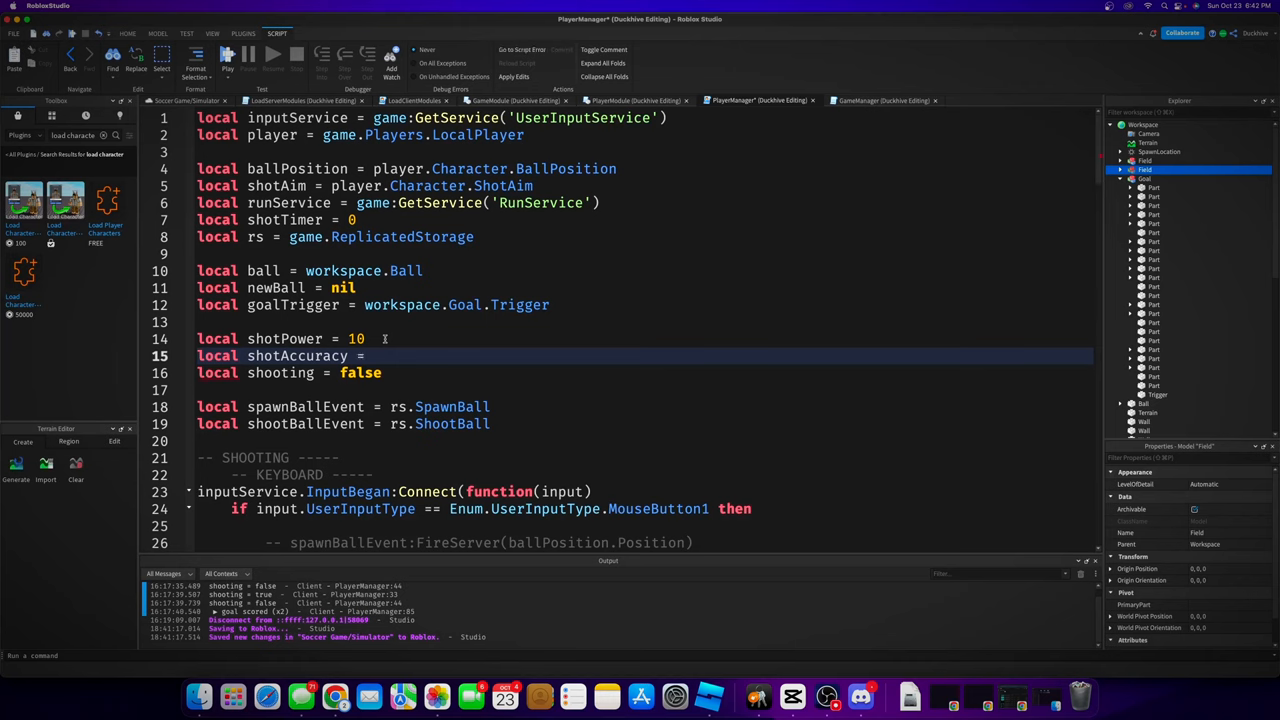
{"action": "type", "text": "5"}
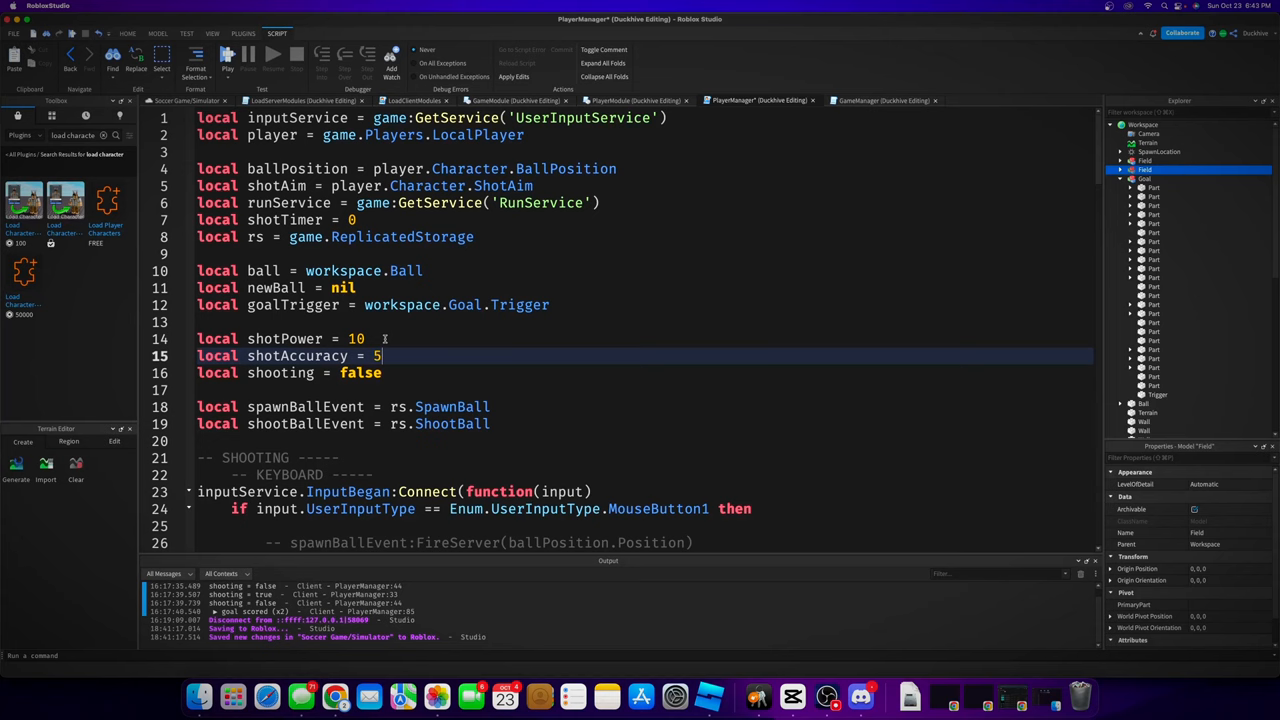
Add Vector3.new(math.random(-shotAccuracy, shotAccuracy), 0, ...) to the LookVector in the shot-aim update
{"action": "scroll", "scroll_direction": "down", "scroll_amount": 3}
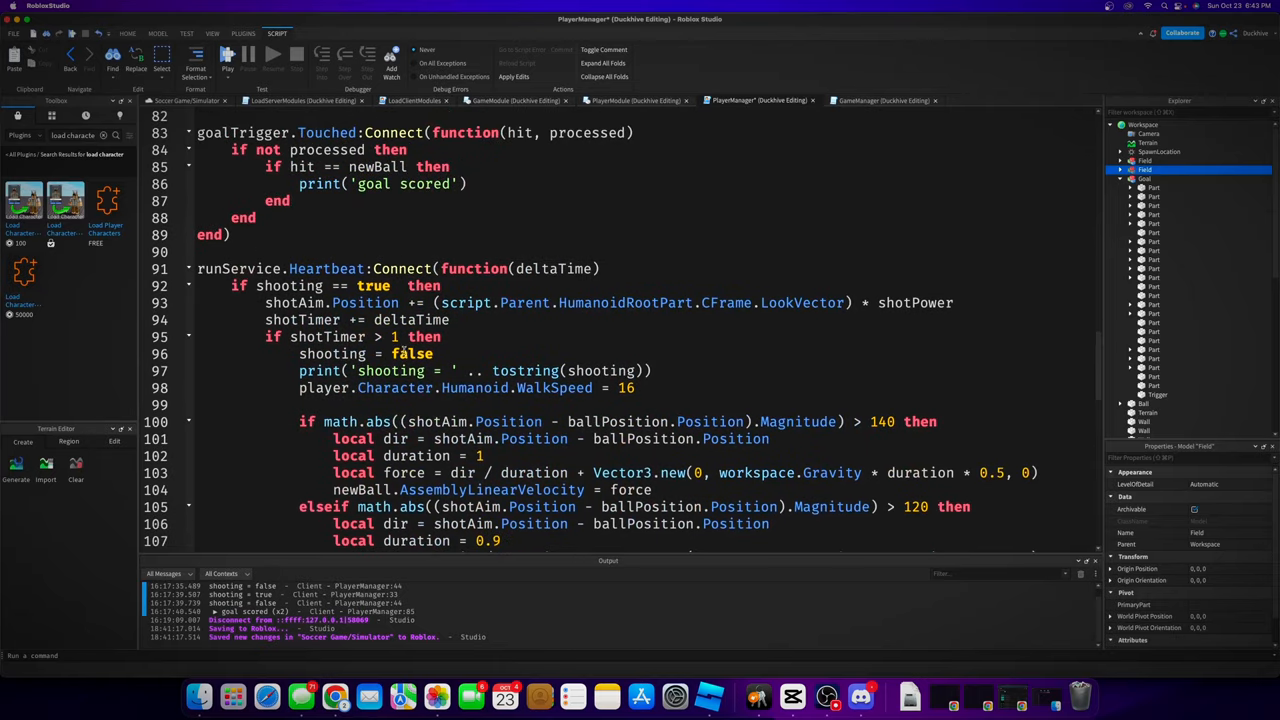
{"action": "double_click", "coordinate": [802, 302]}
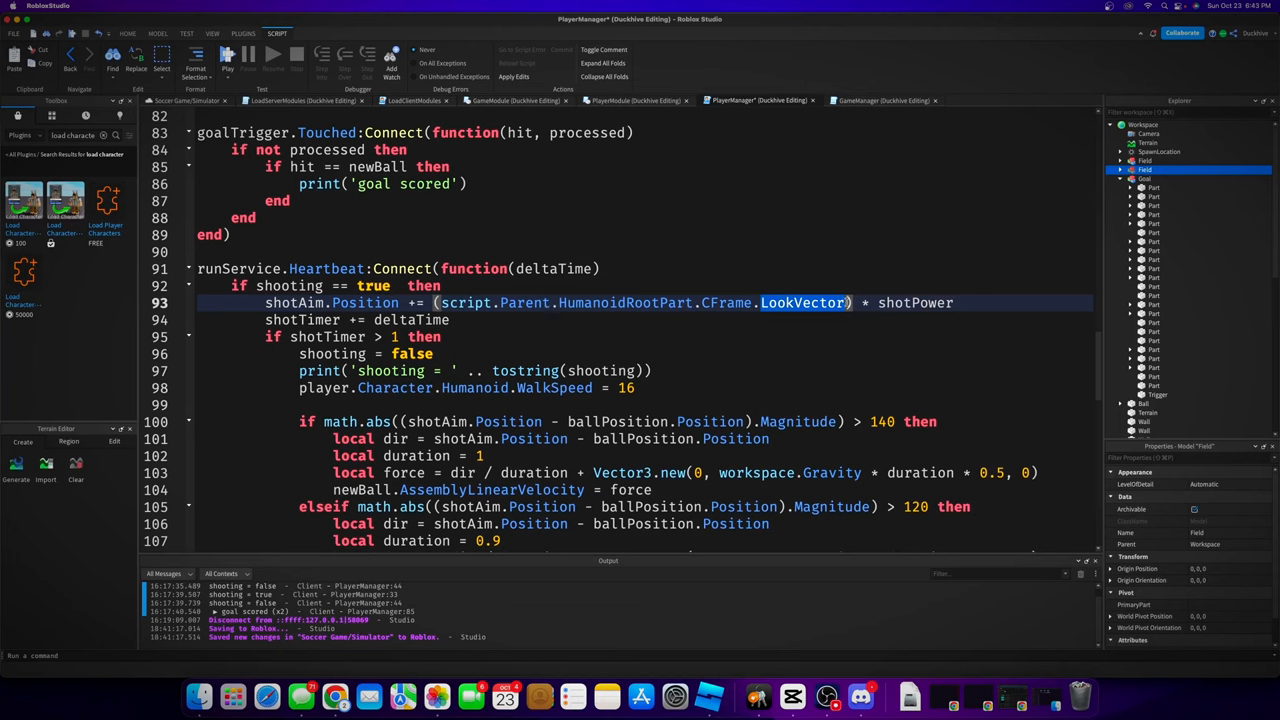
{"action": "double_click", "coordinate": [800, 304]}
{"action": "type", "text": " + Vector3.new("}
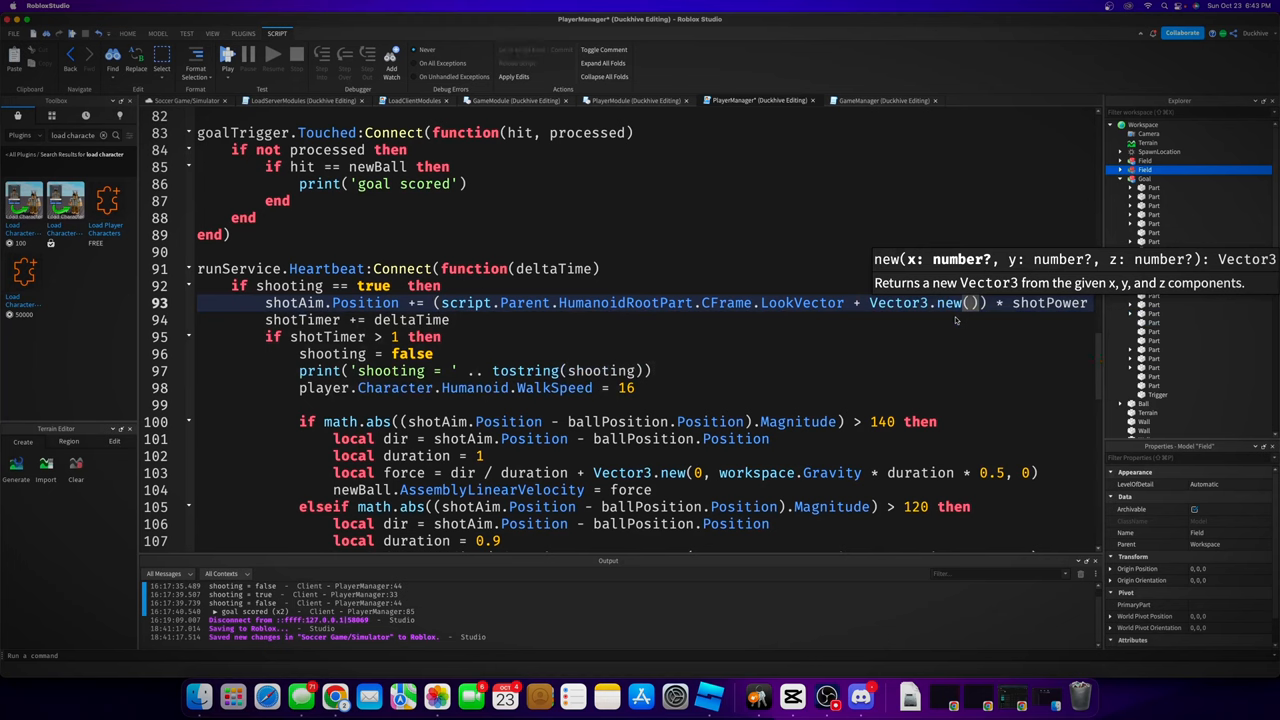
{"action": "type", "text": "math.random("}
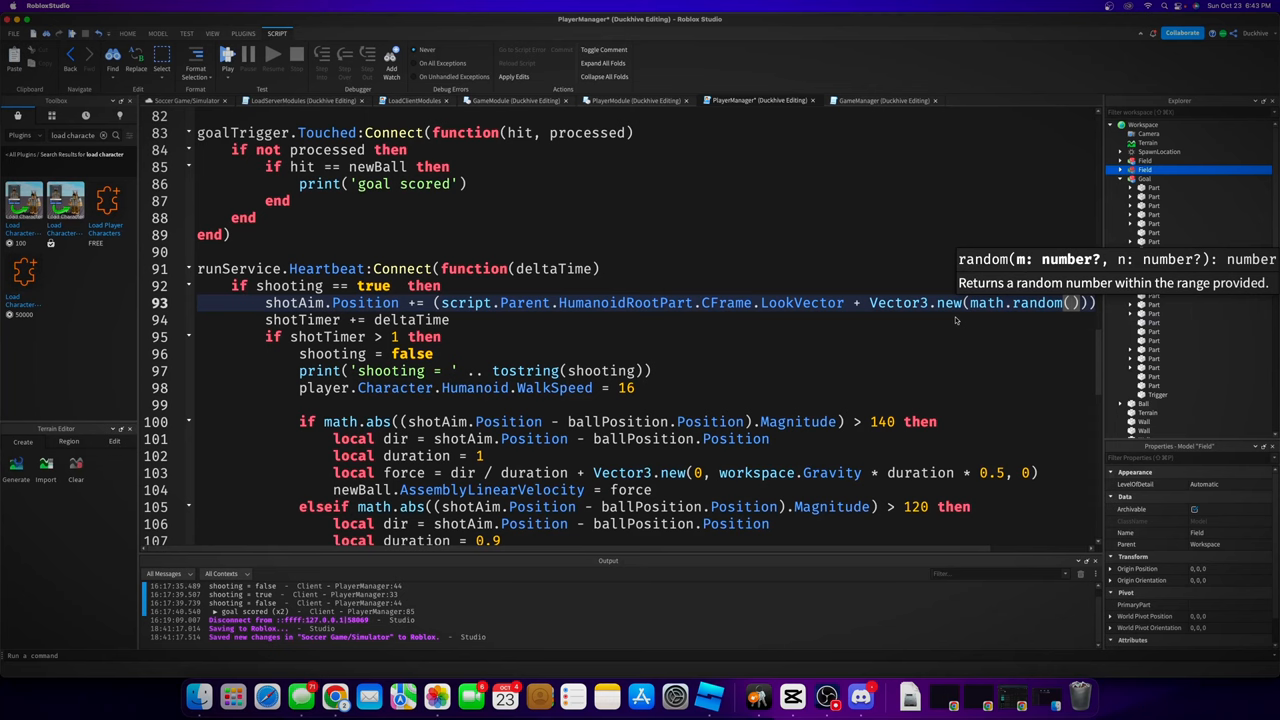
{"action": "type", "text": "-shotAccuracy, shotAccuracy"}
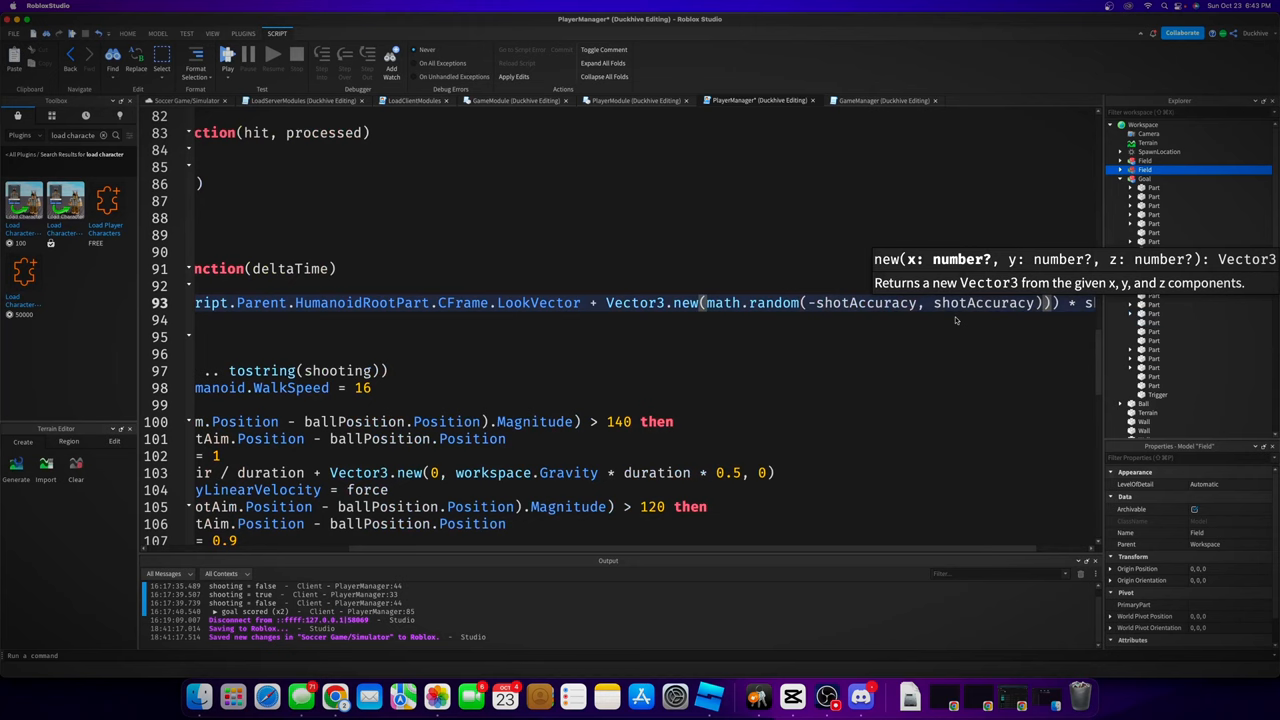
{"action": "type", "text": ")"}
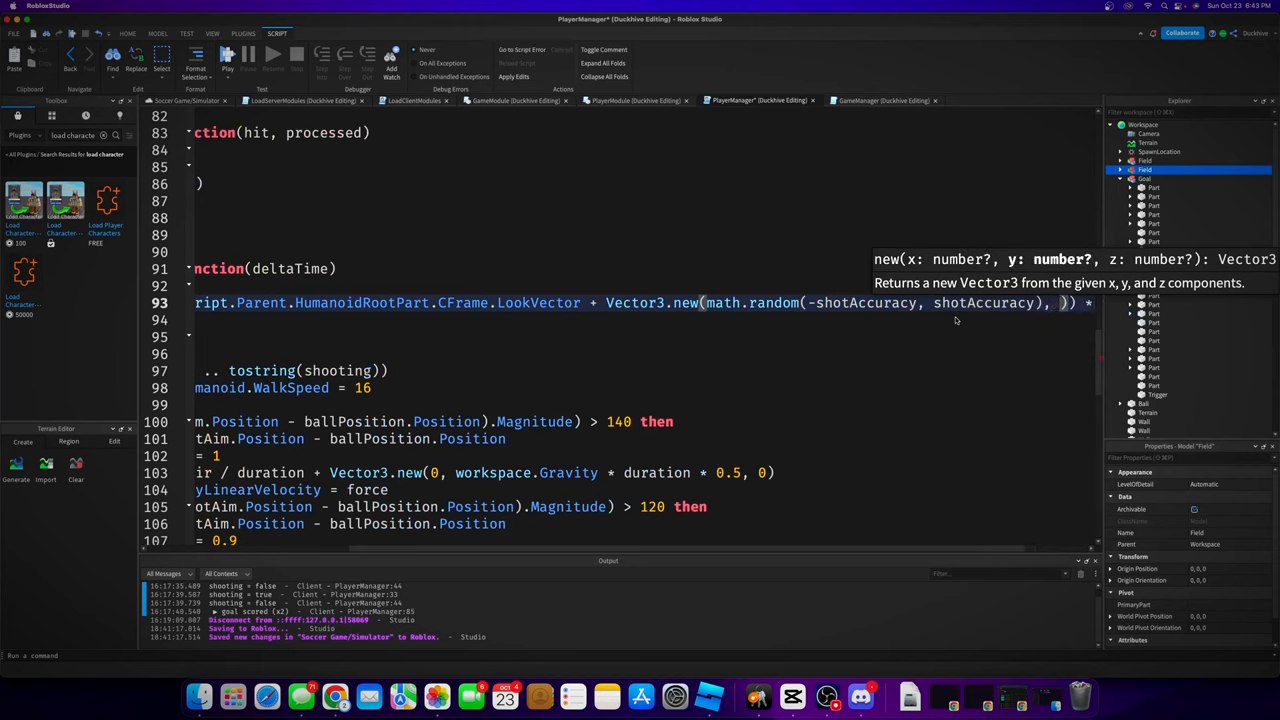
{"action": "type", "text": "0,"}
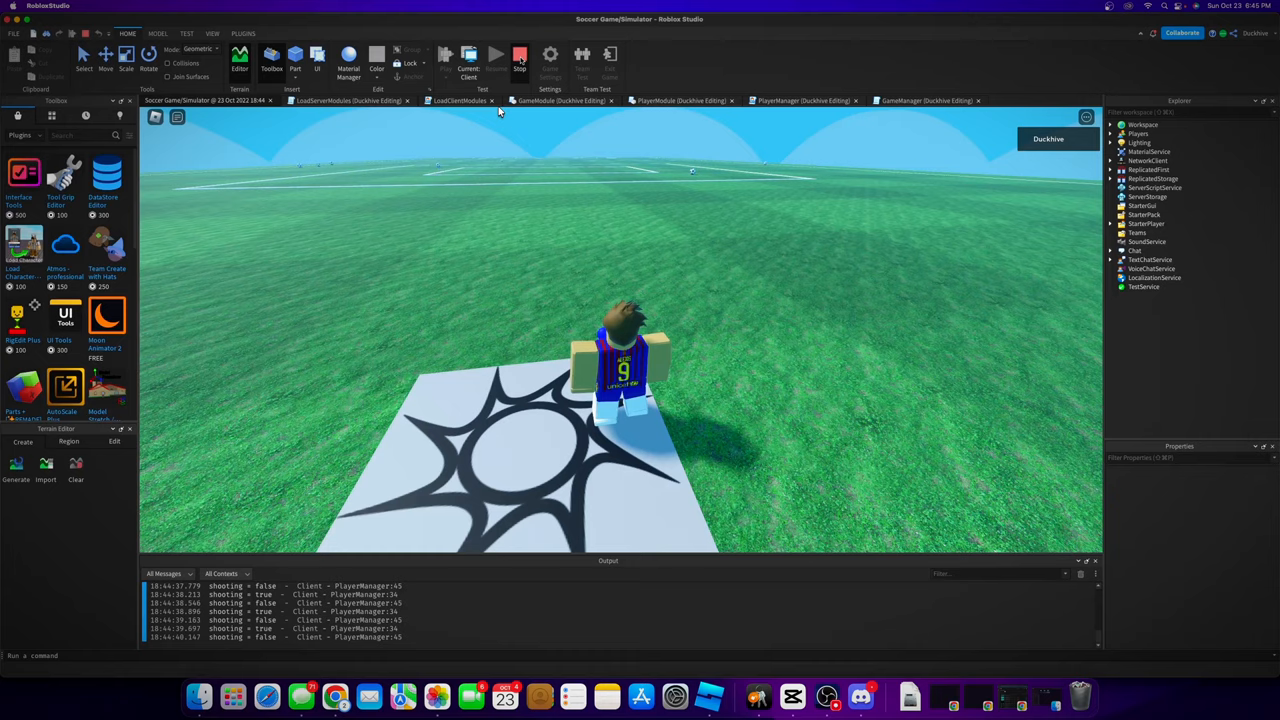
{"action": "left_click", "coordinate": [756, 100]}
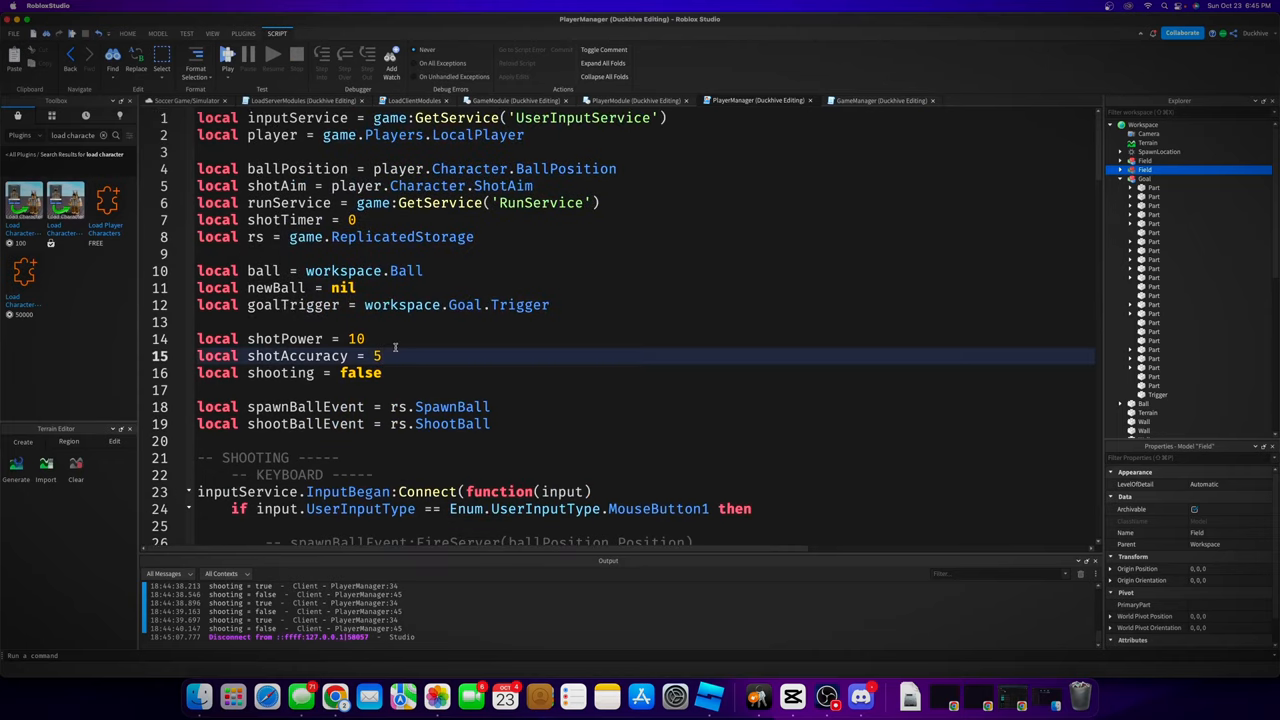
Change shotAccuracy from 5 to 1, then to 0, and playtest the game
{"action": "type", "text": "1"}
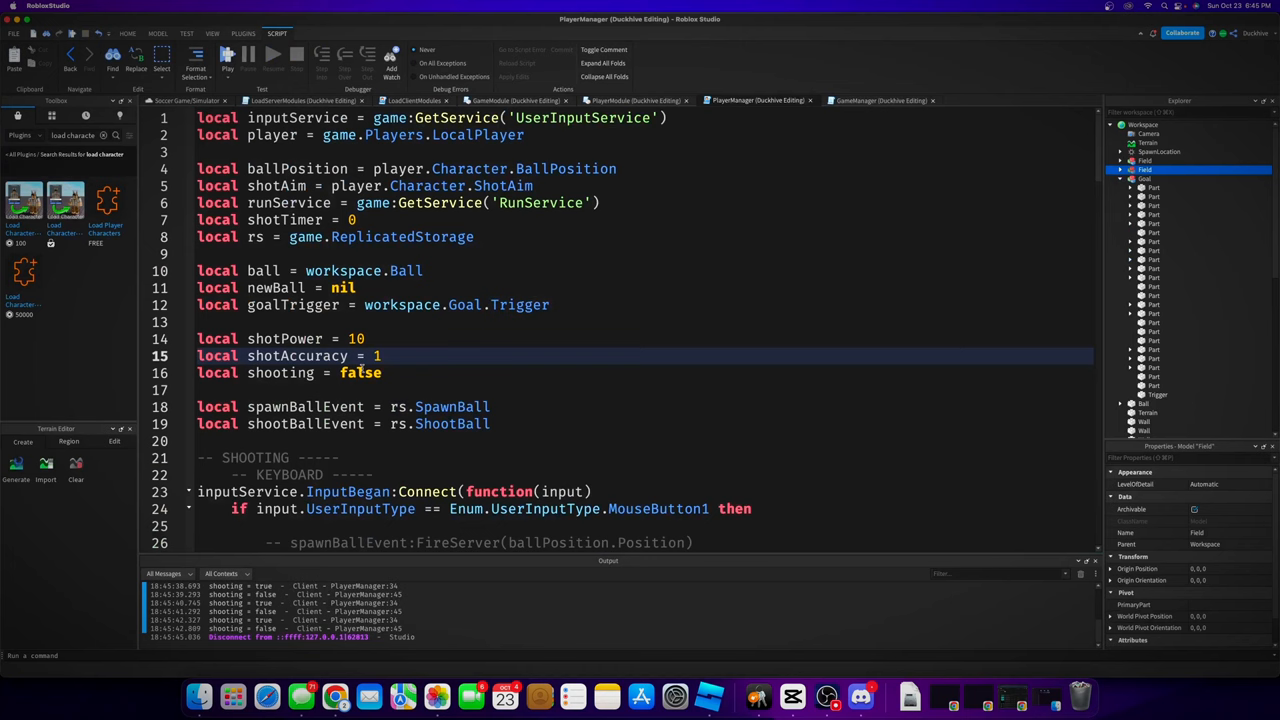
{"action": "left_click", "coordinate": [384, 356]}
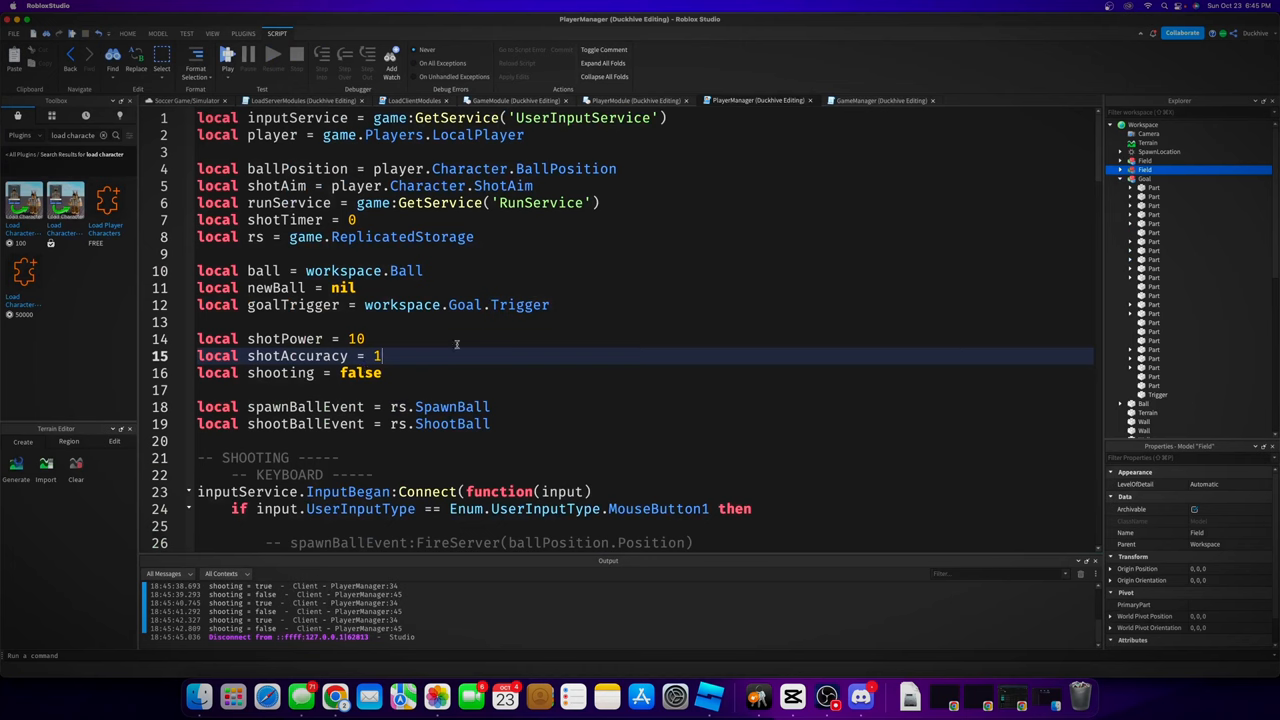
{"action": "key", "text": "Backspace"}
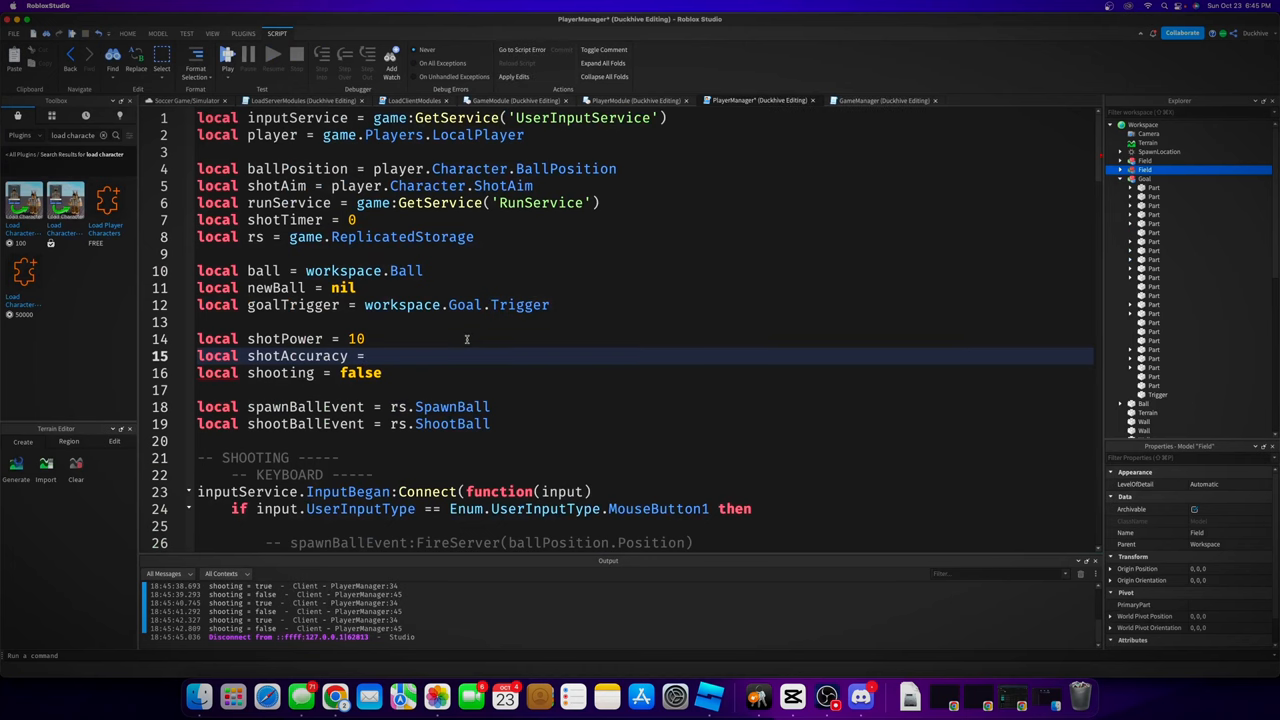
{"action": "type", "text": "0"}
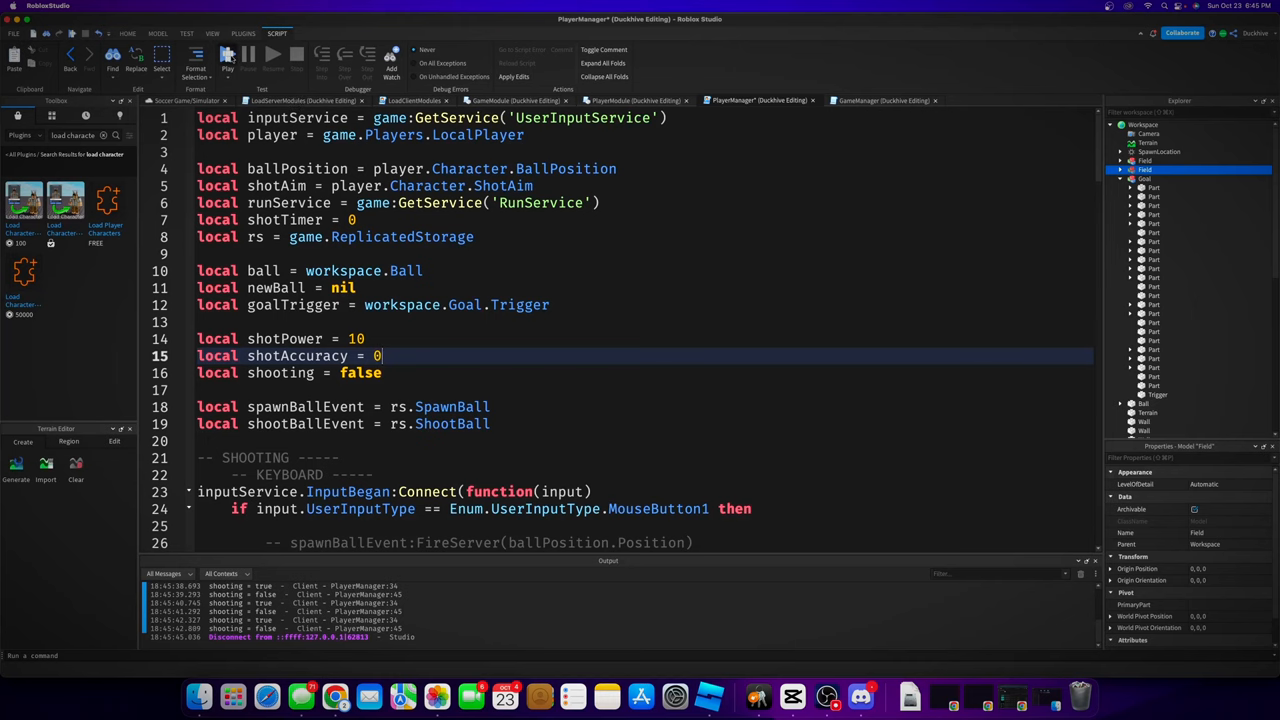
{"action": "left_click", "coordinate": [228, 56]}
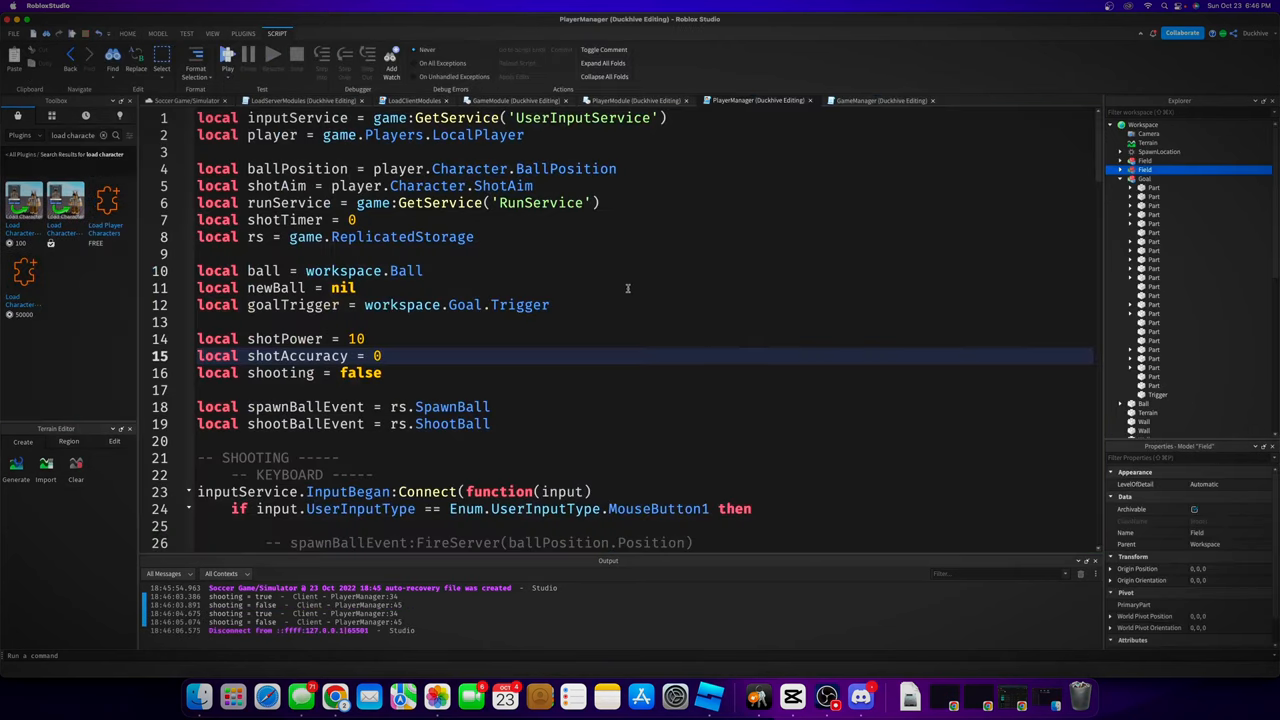
Replace the shotAccuracy value 0 with 1
{"action": "key", "text": "Backspace"}
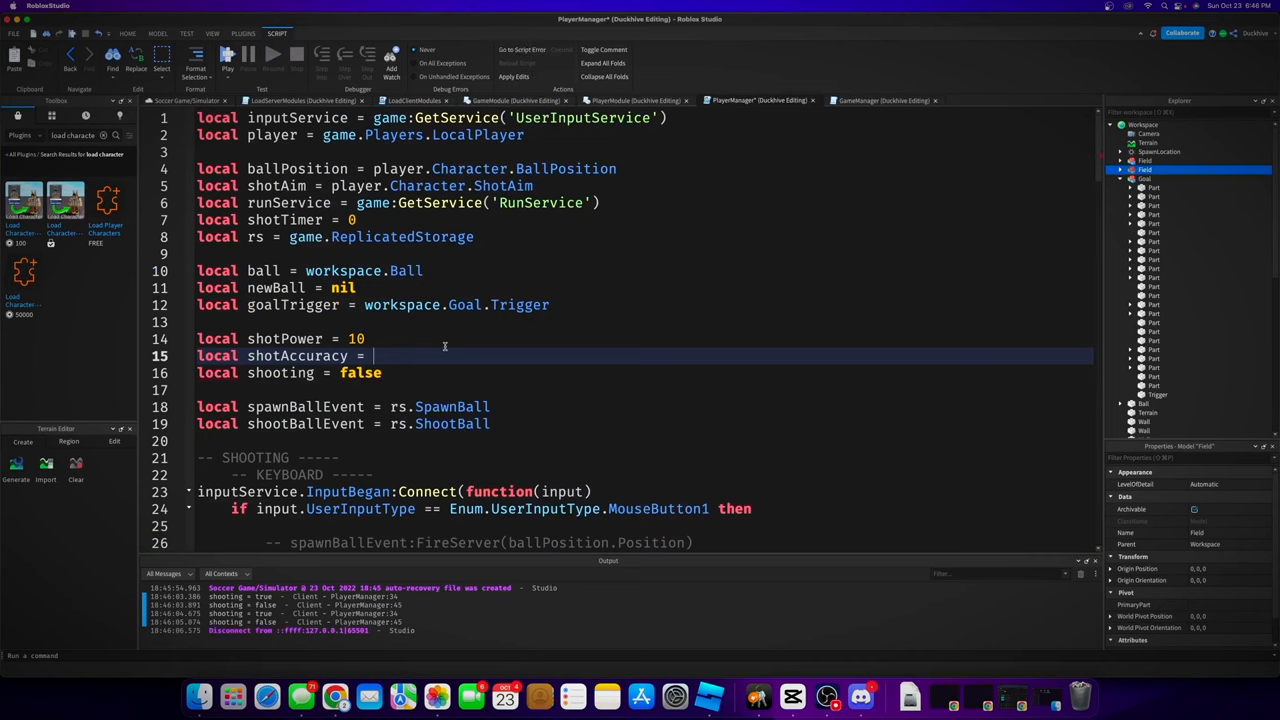
{"action": "type", "text": "1"}
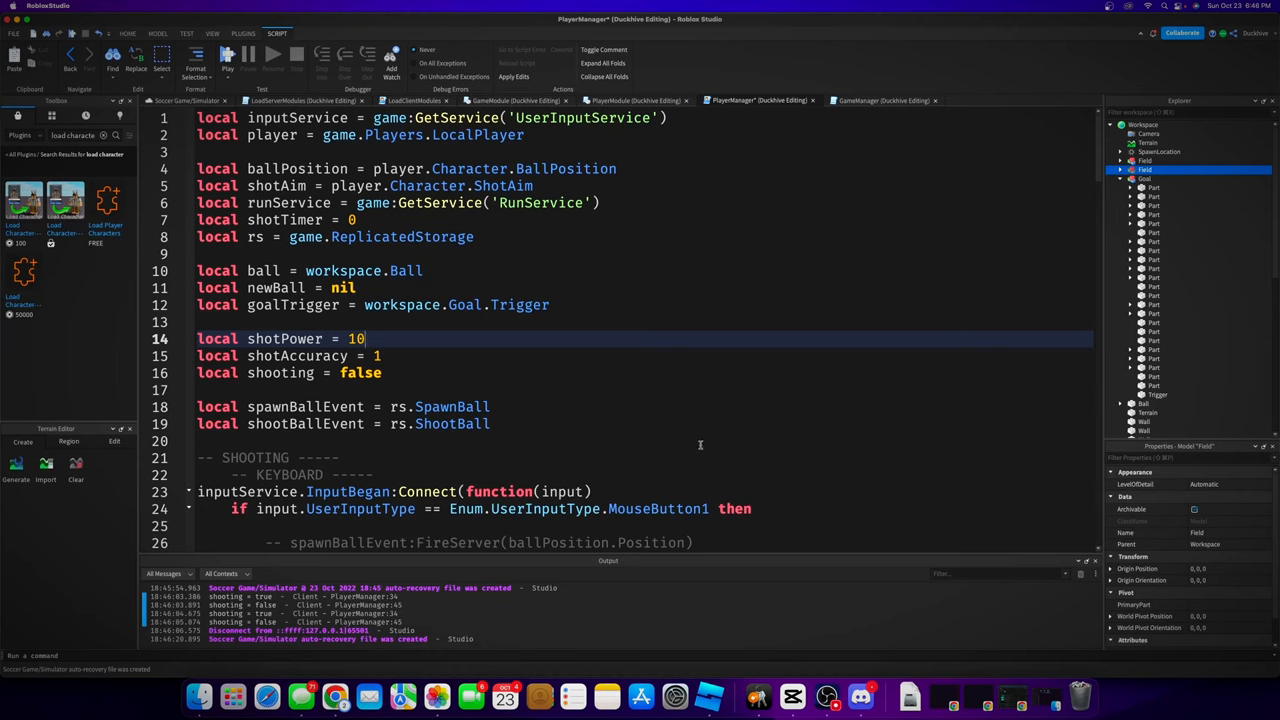
{"action": "mouse_move", "coordinate": [764, 606]}
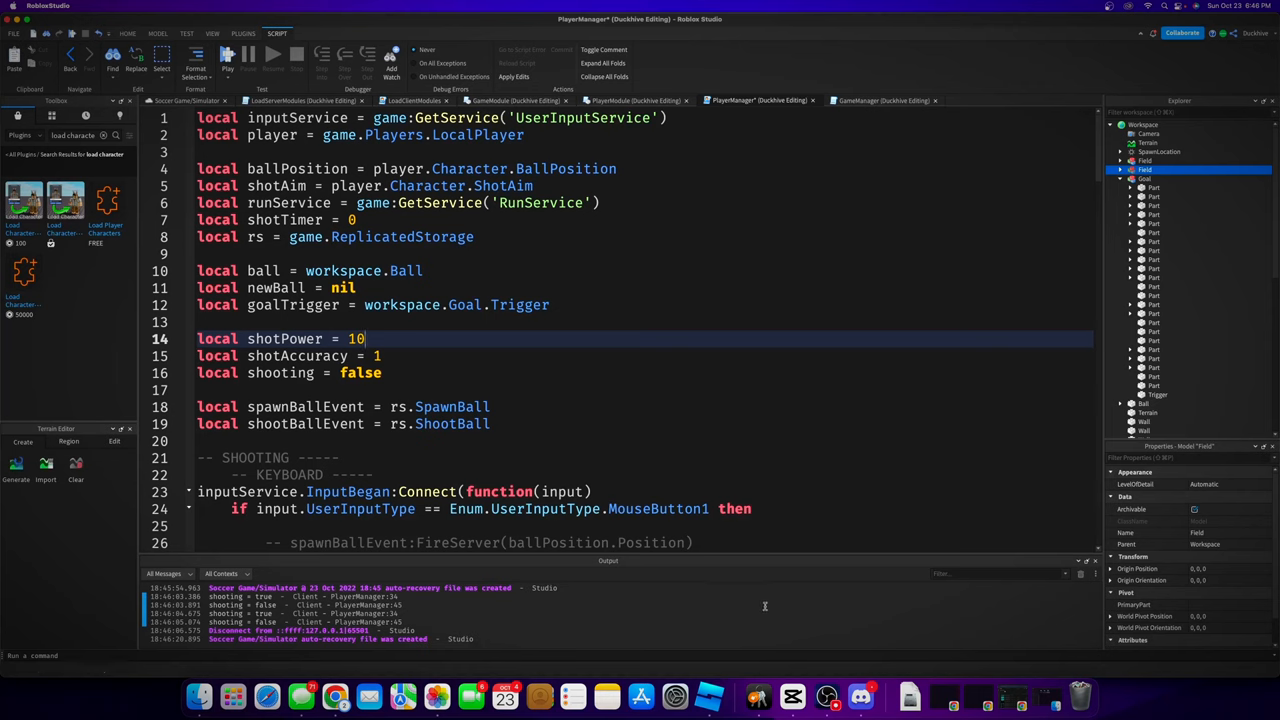